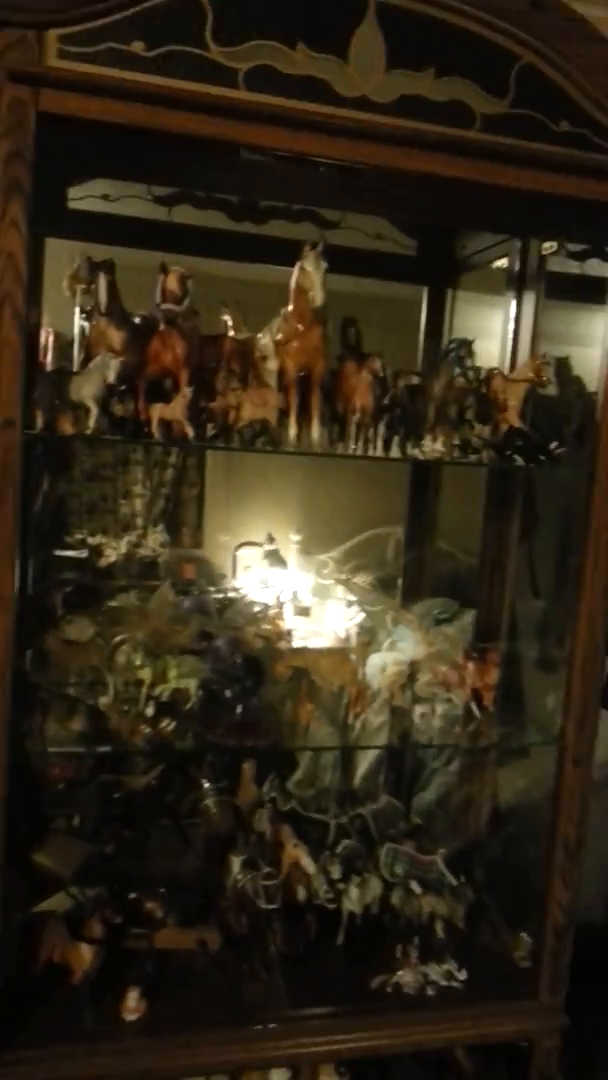
scroll("down", 3)
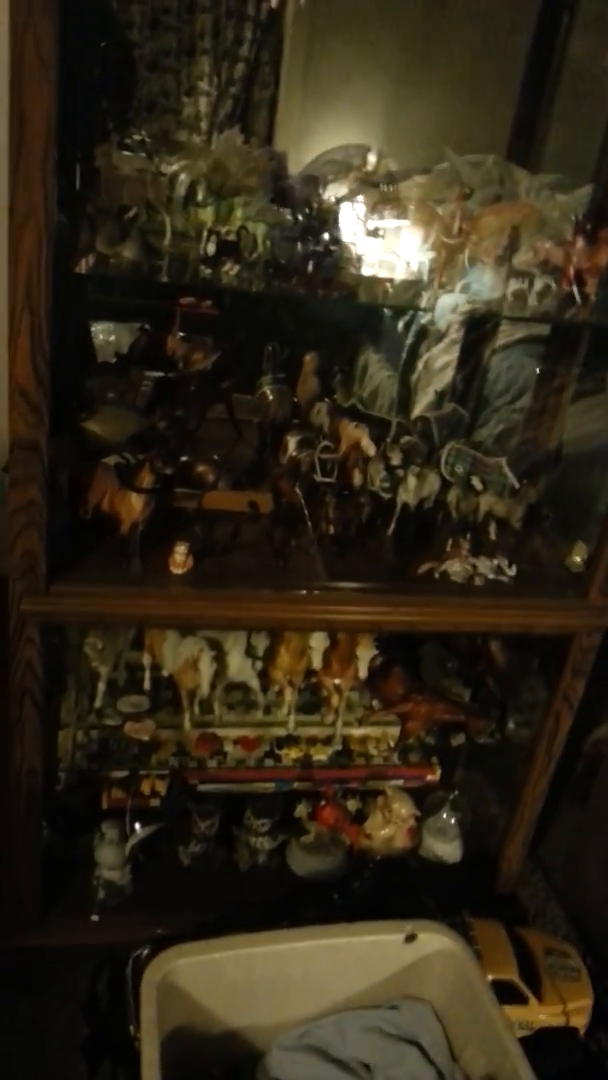